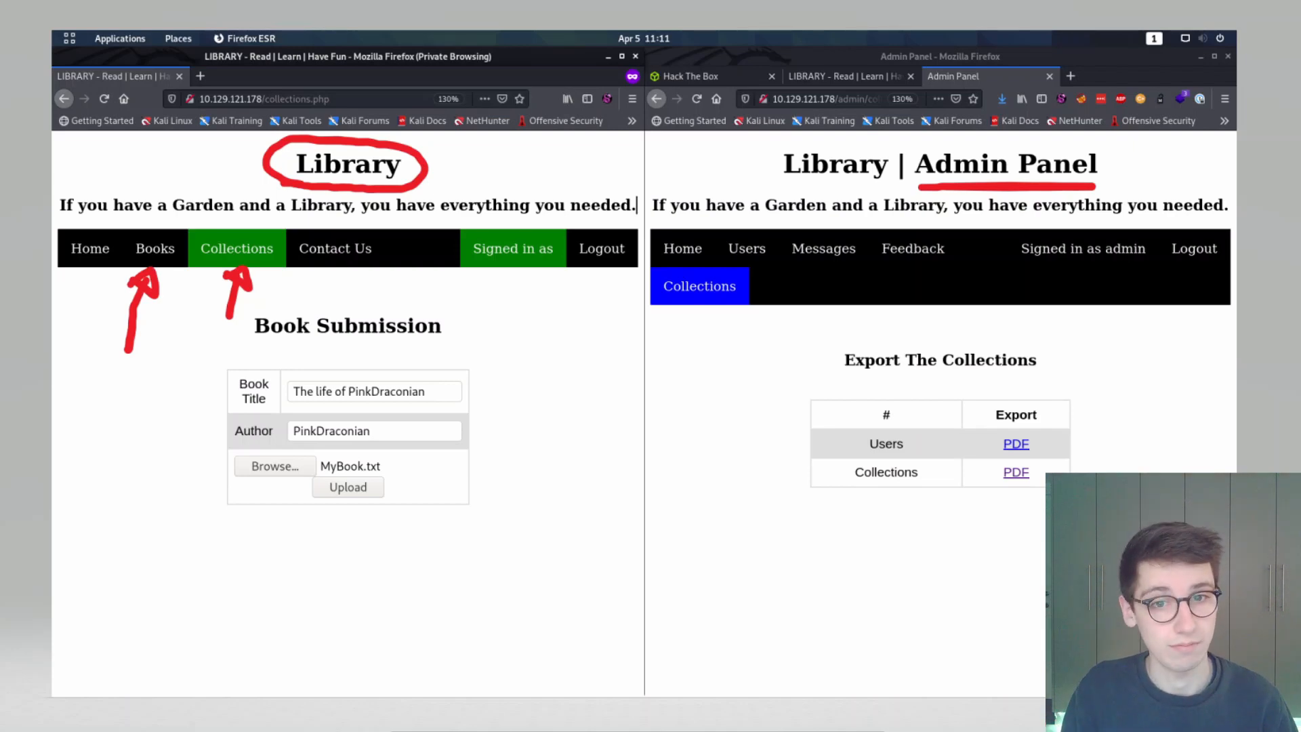
Highlight the new book entry 'The life of PinkDraconian' in the exported Collections PDF.
left_click_drag(846, 381, 1024, 381)
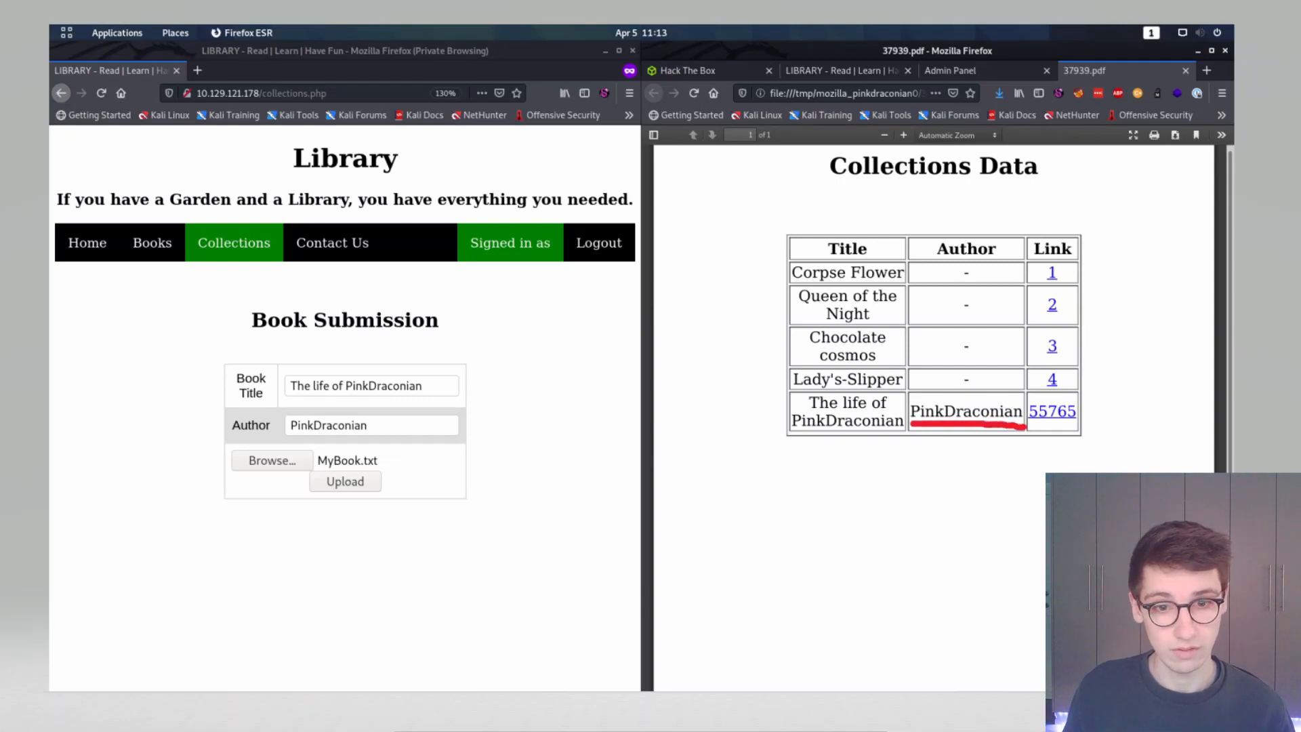
Select text in the collections PDF before switching to the LFI.js payload.
left_click_drag(453, 427, 908, 445)
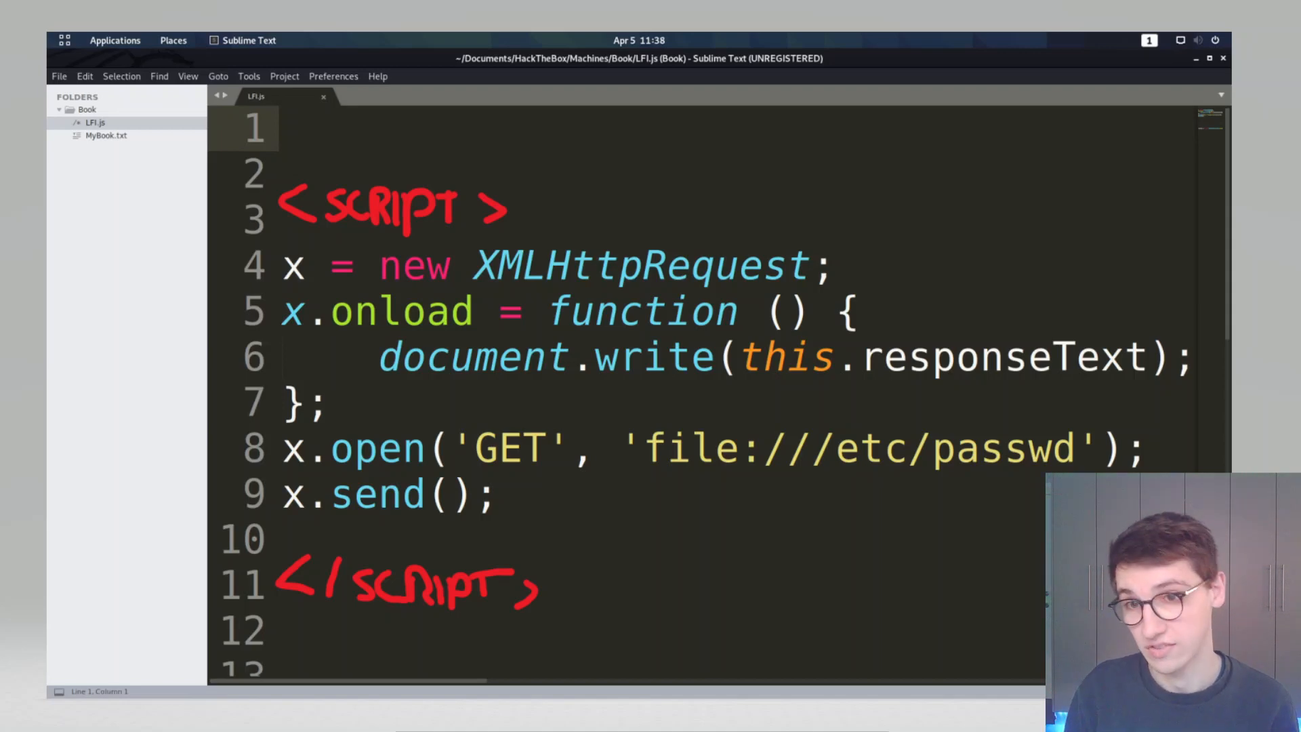
left_click_drag(473, 290, 723, 290)
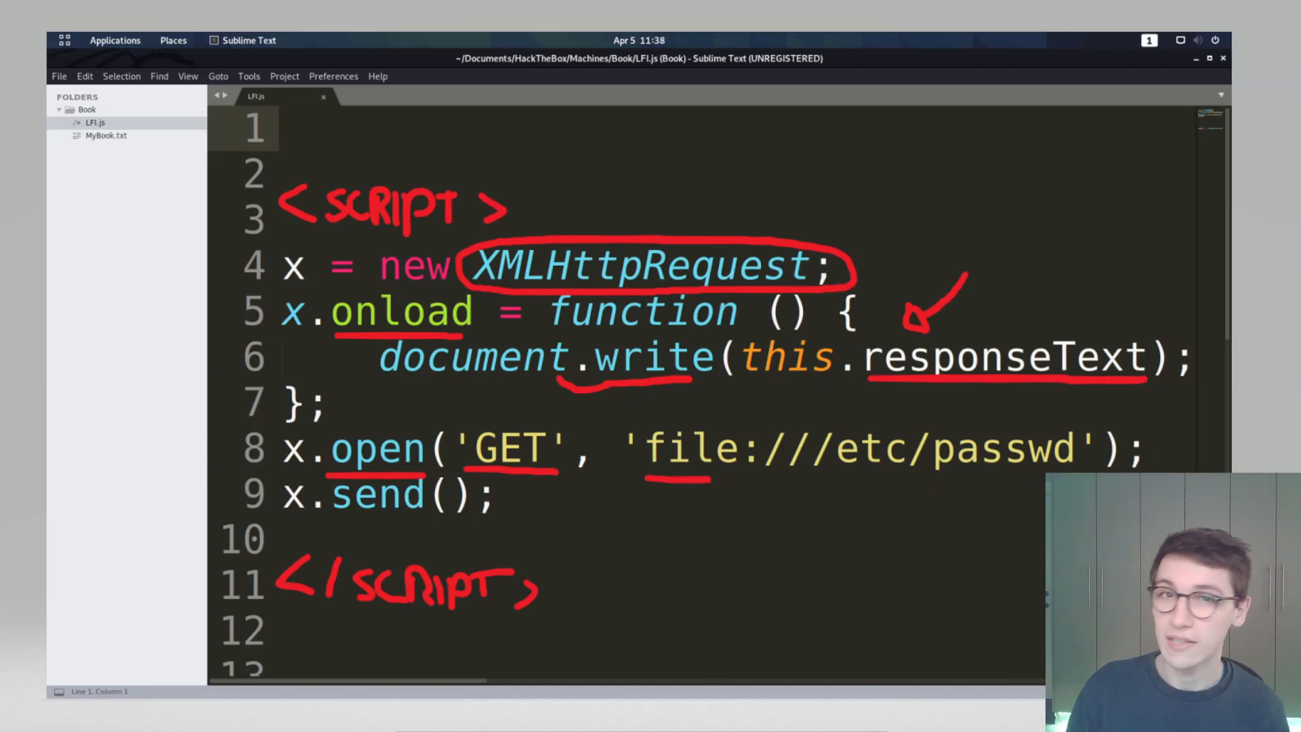
left_click_drag(631, 415, 797, 481)
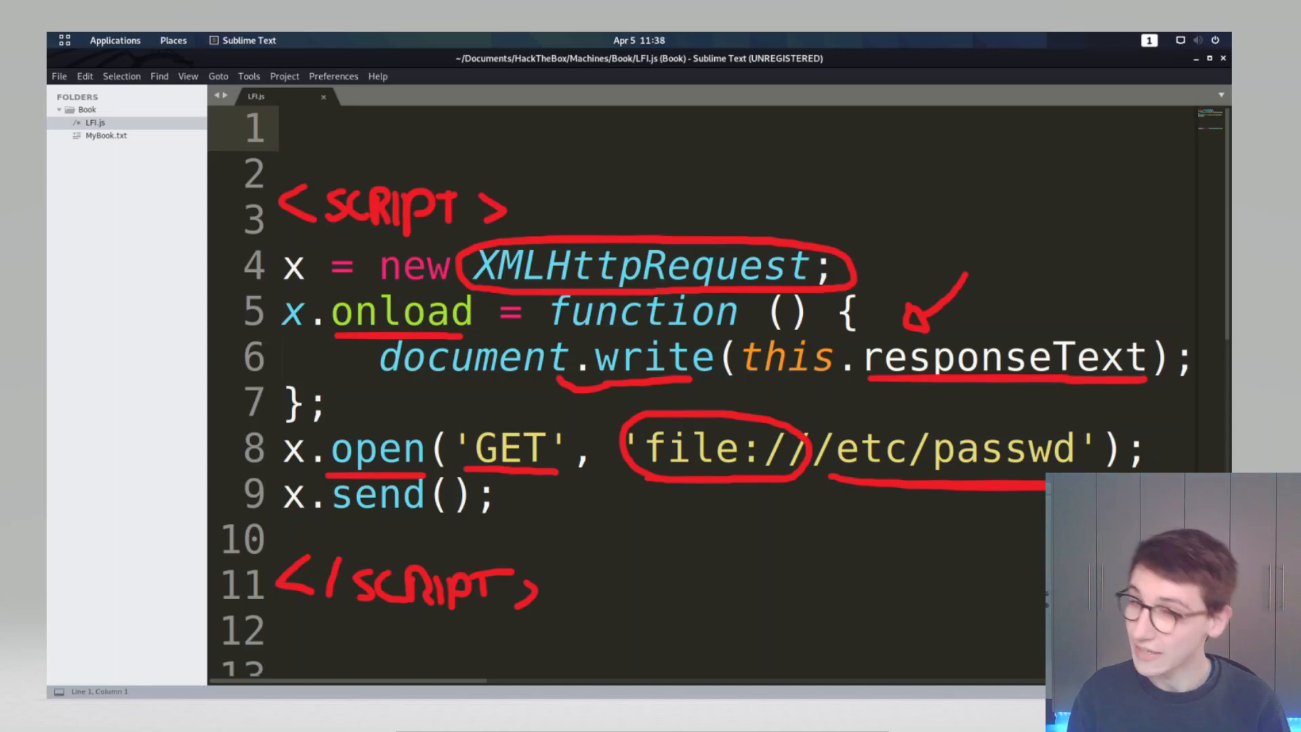
left_click_drag(286, 519, 505, 520)
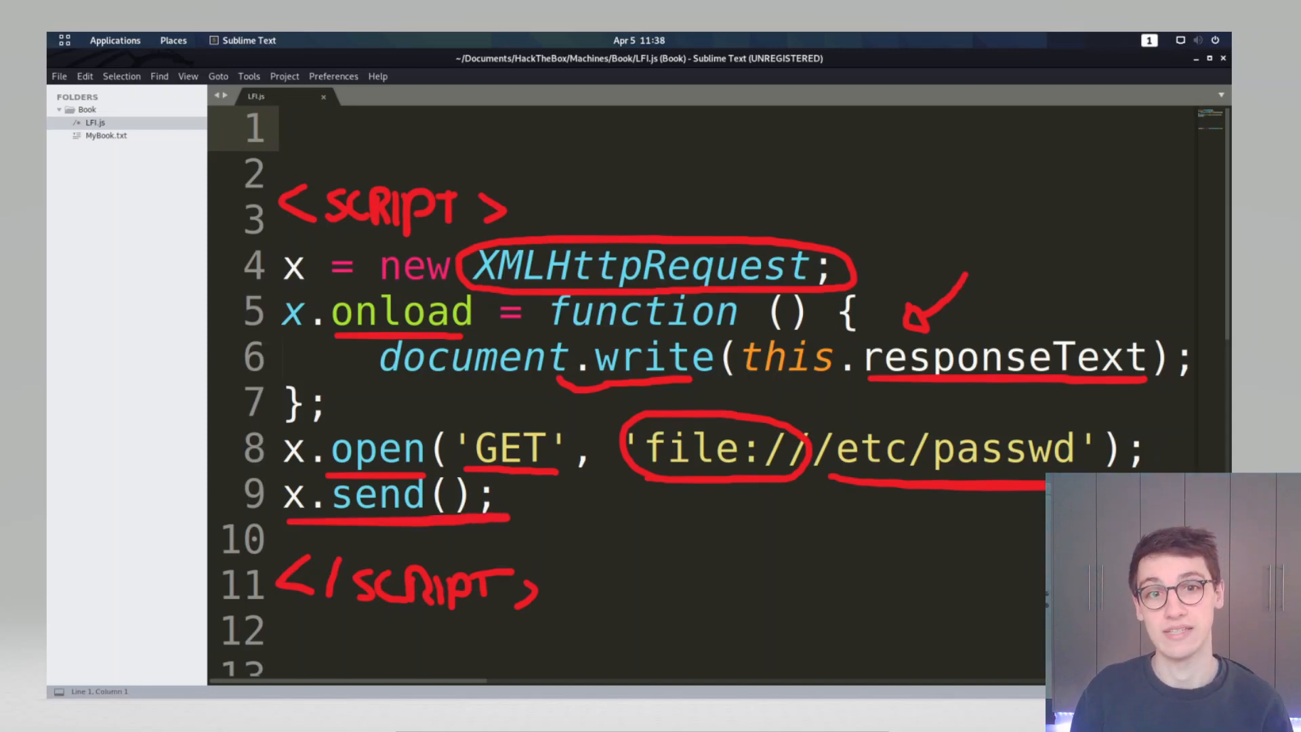
left_click_drag(572, 531, 872, 572)
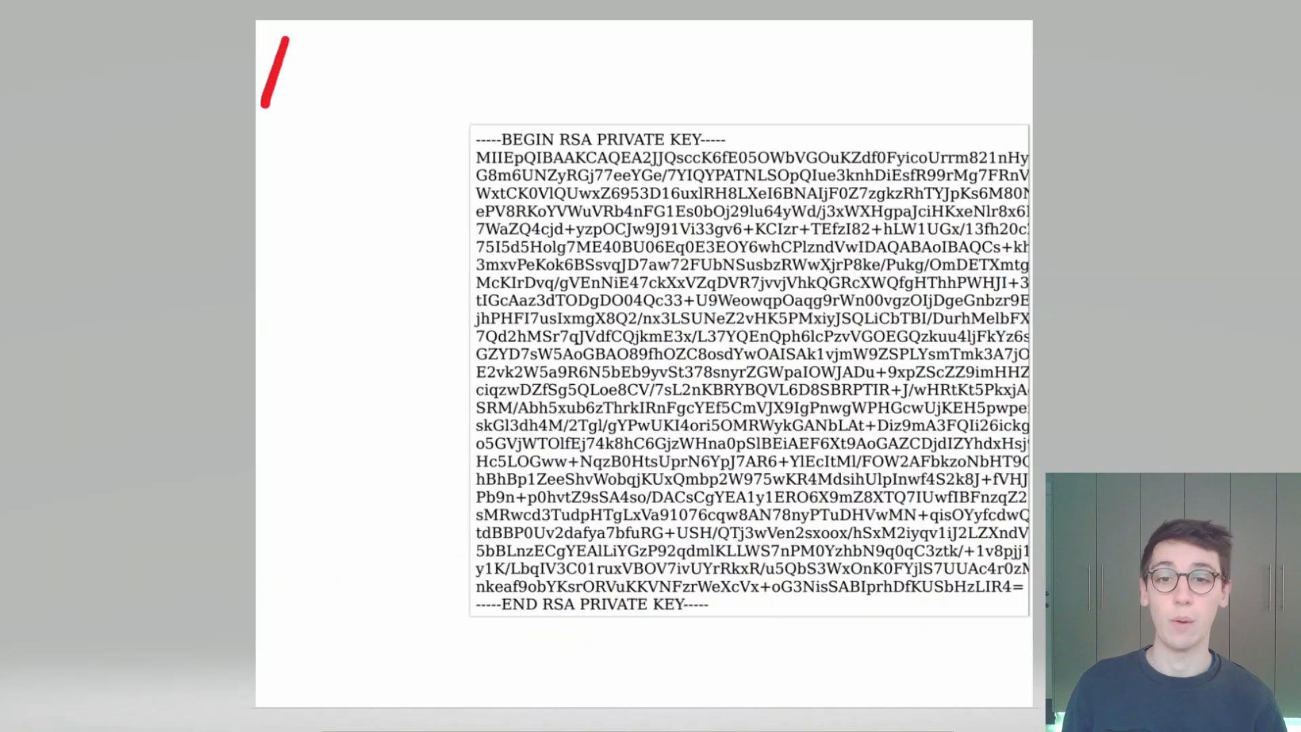
Note the leaked key's source path, typed so far as '/home/reade'.
type("home/r")
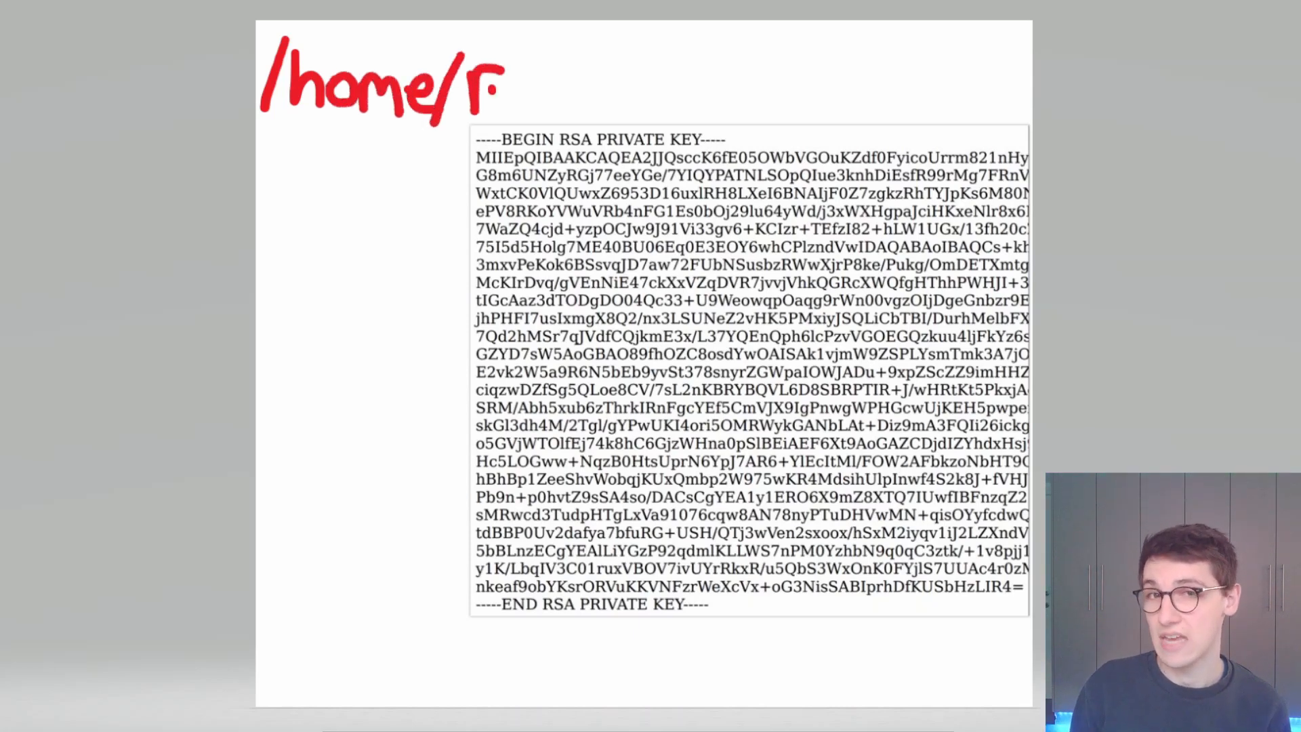
type("eade")
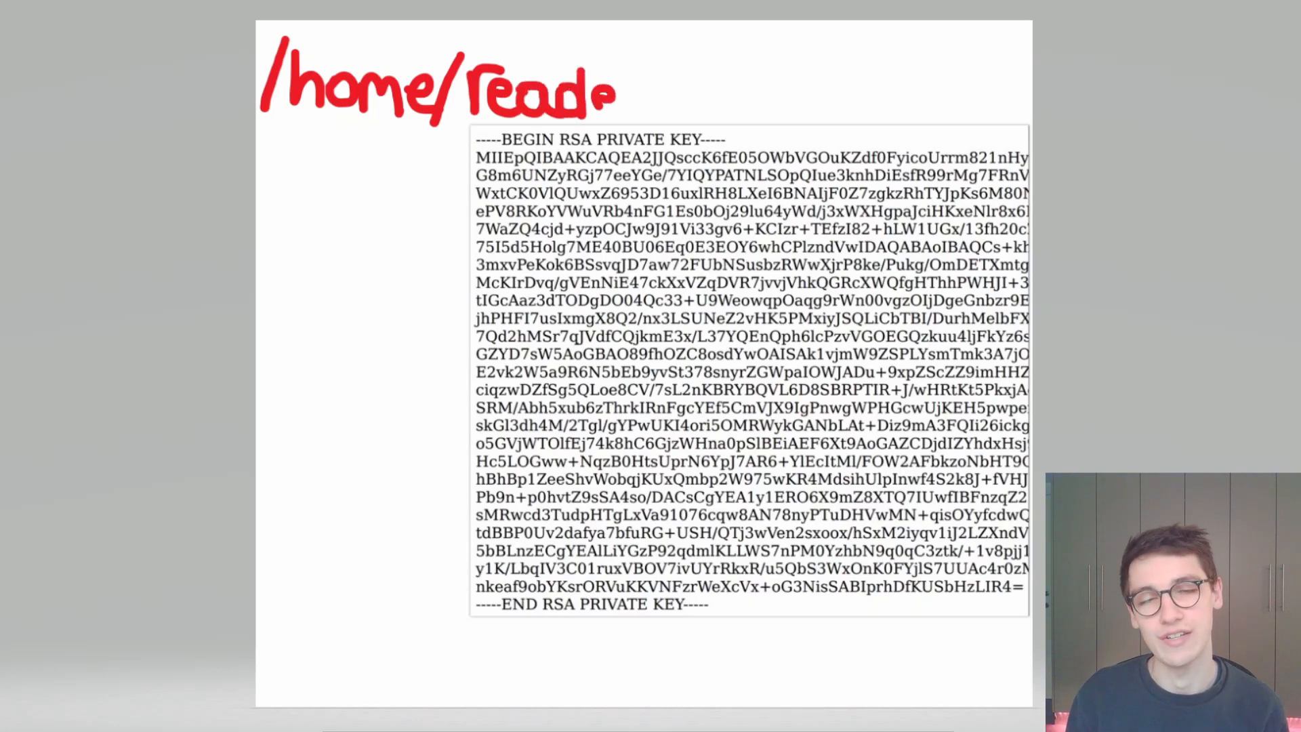